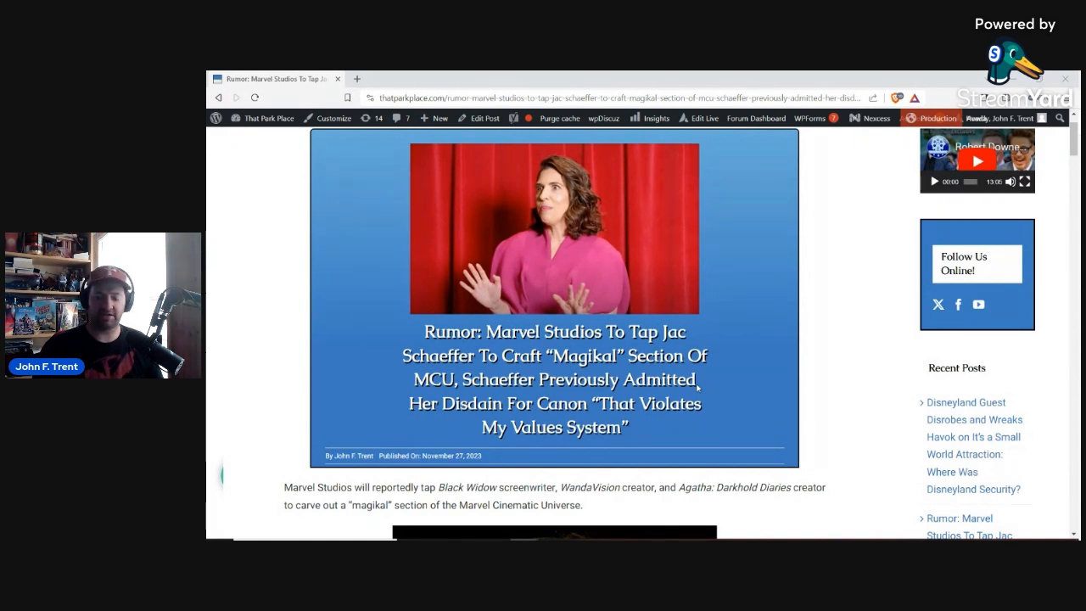
scroll(down, 3)
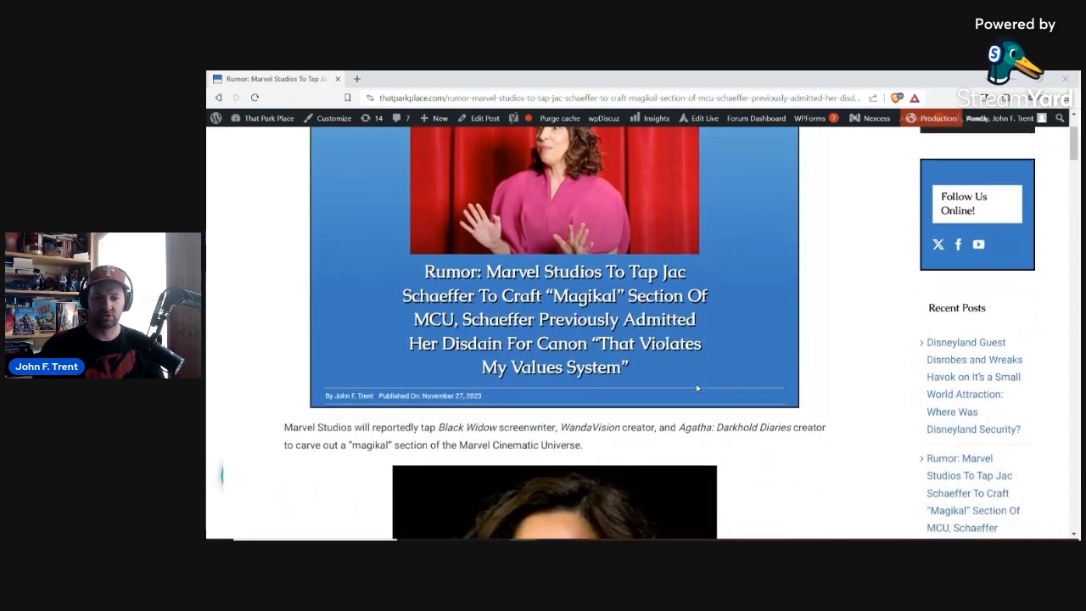
scroll(down, 3)
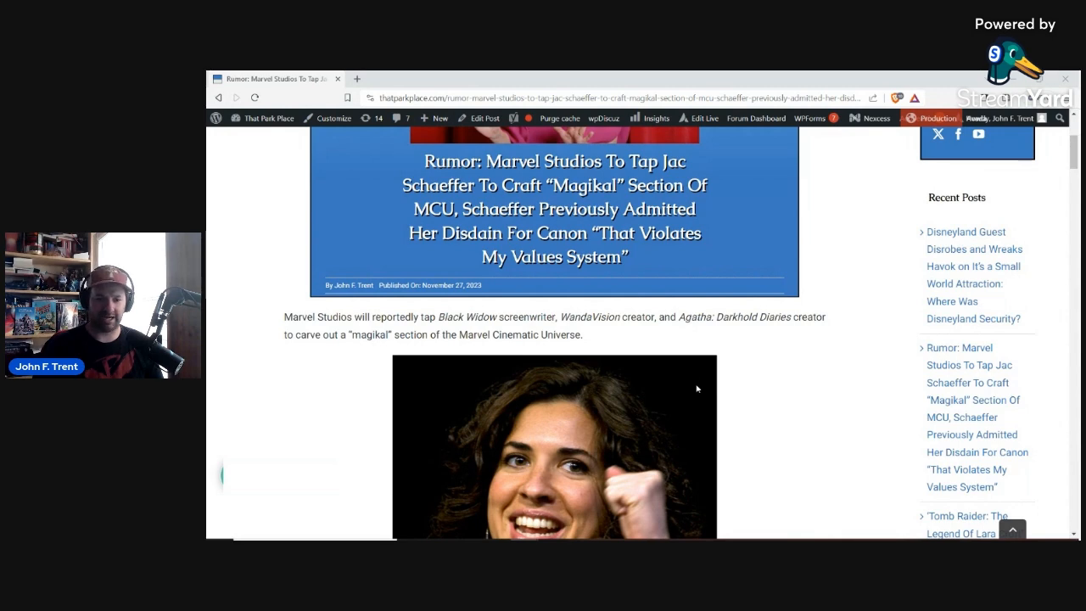
scroll(down, 3)
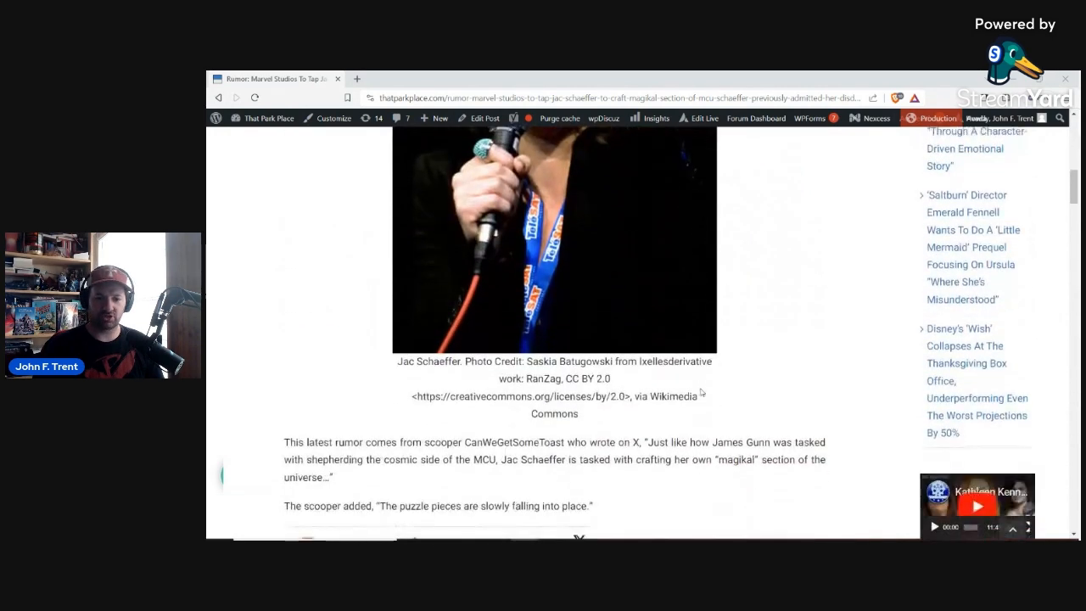
scroll(down, 3)
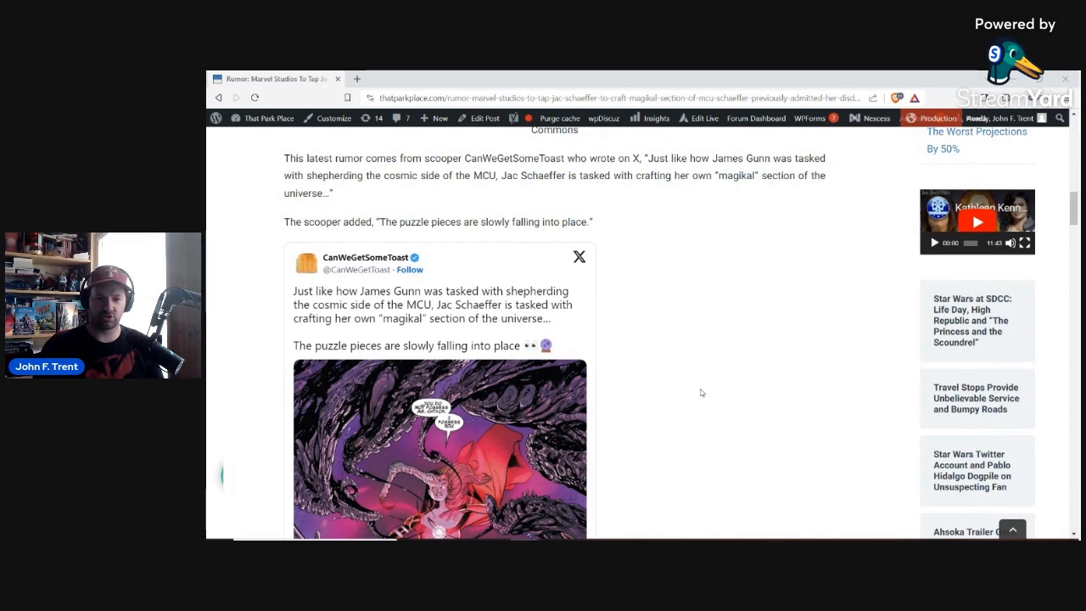
scroll(down, 3)
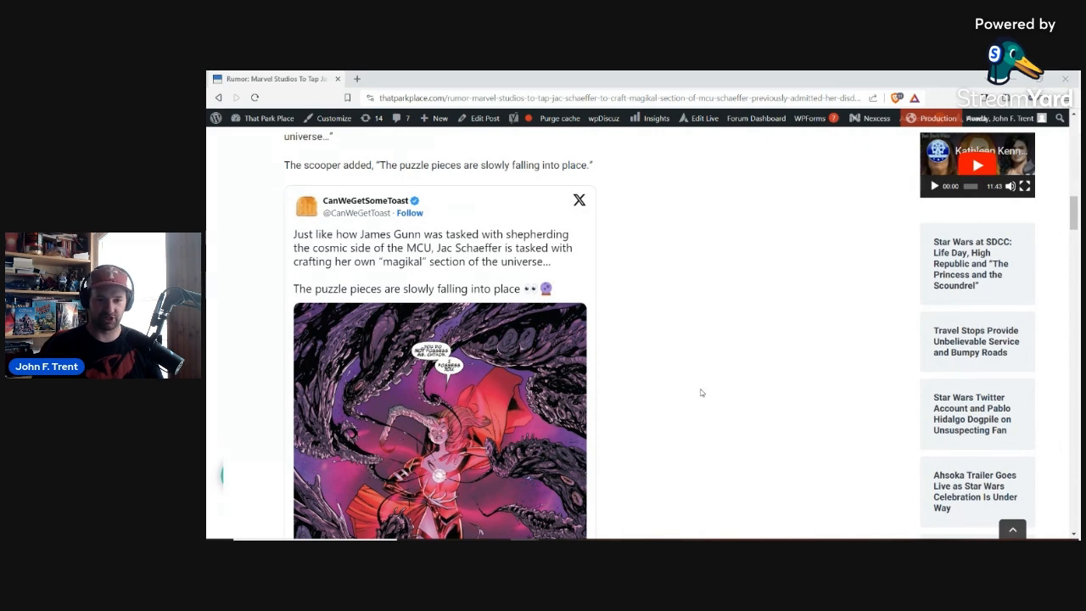
scroll(down, 3)
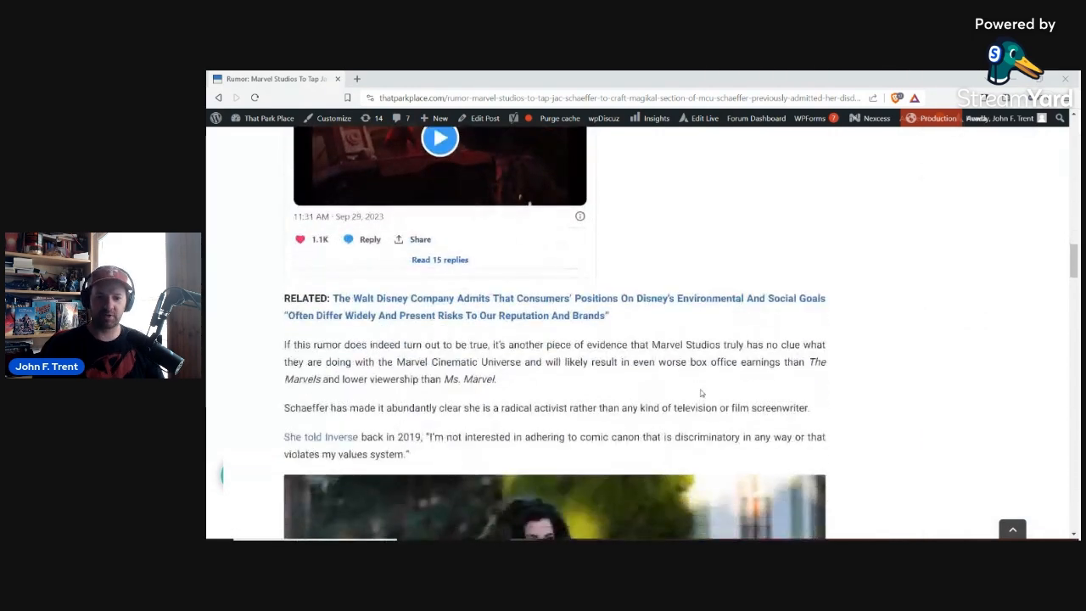
scroll(down, 3)
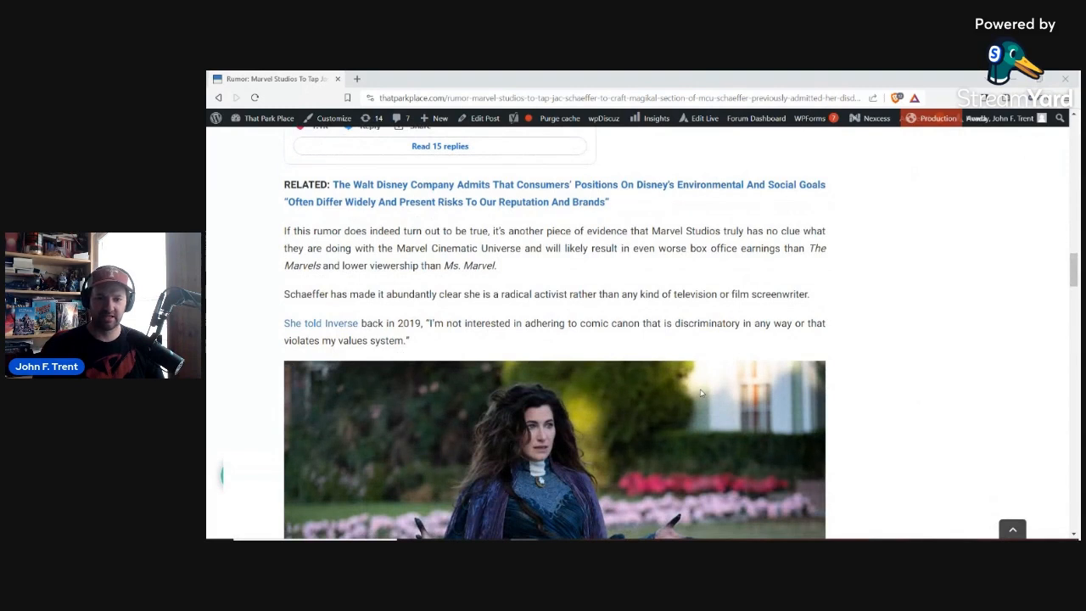
scroll(down, 3)
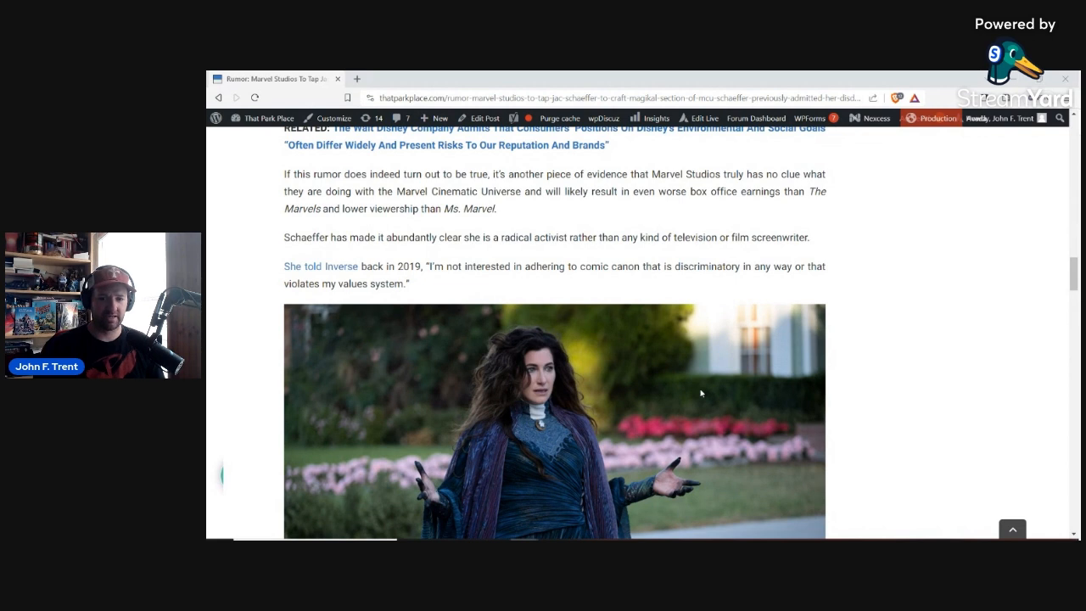
mouse_move(693, 395)
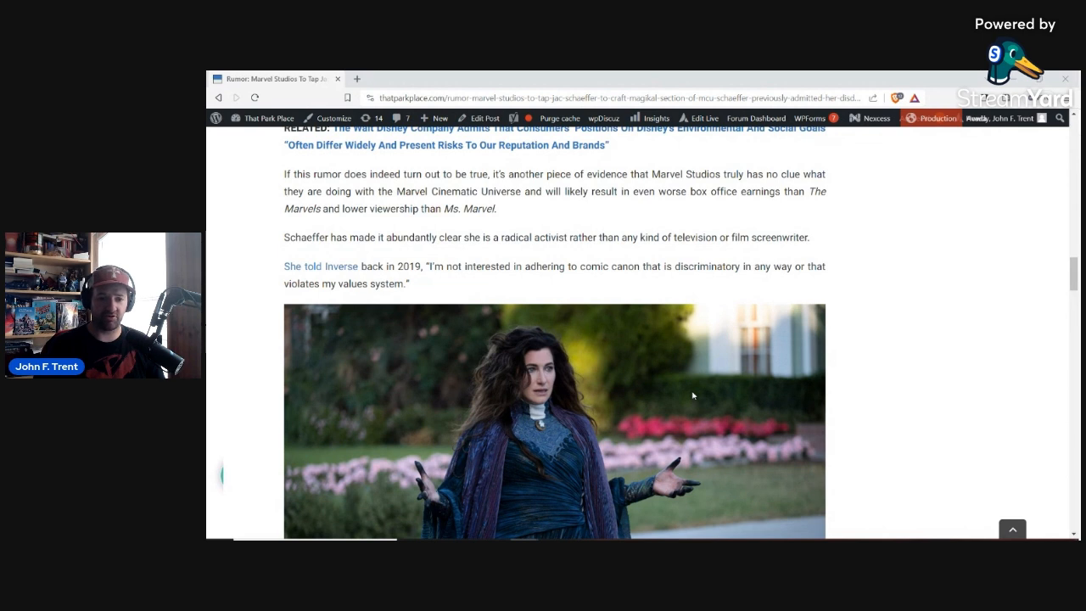
mouse_move(725, 430)
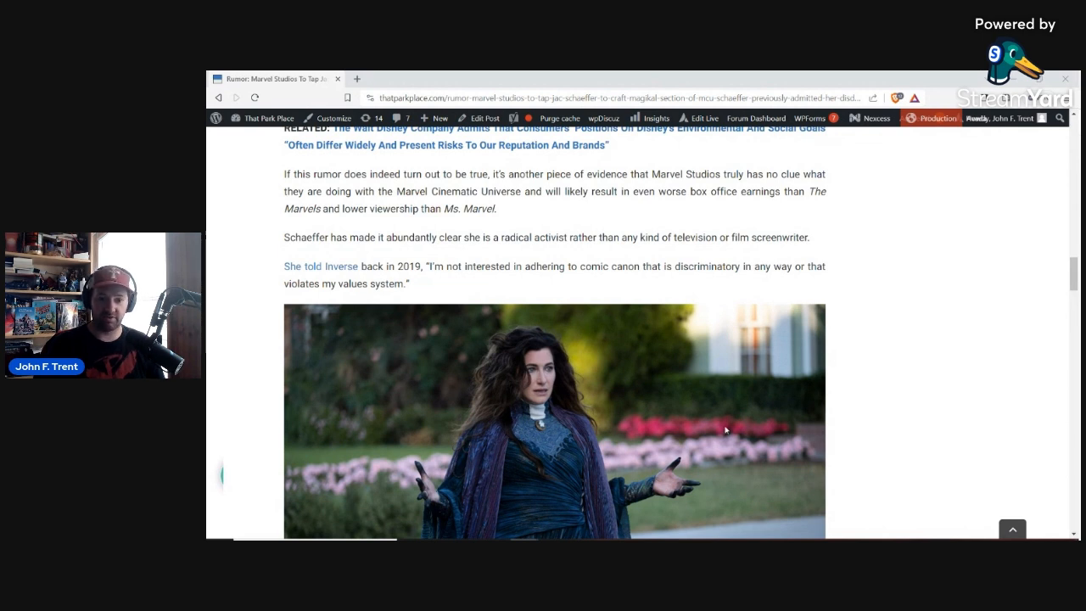
mouse_move(674, 417)
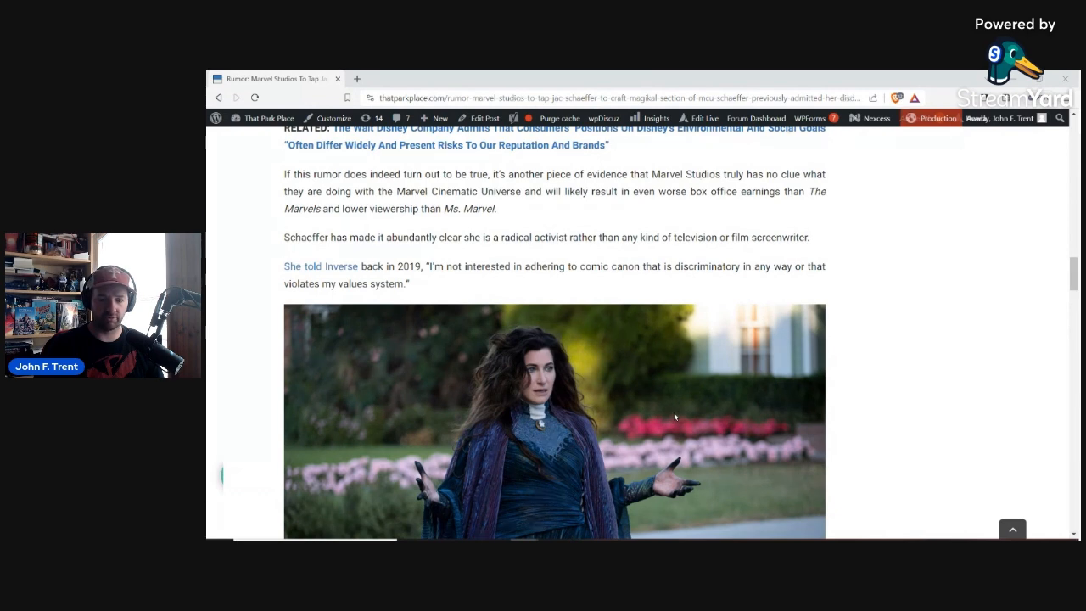
scroll(down, 3)
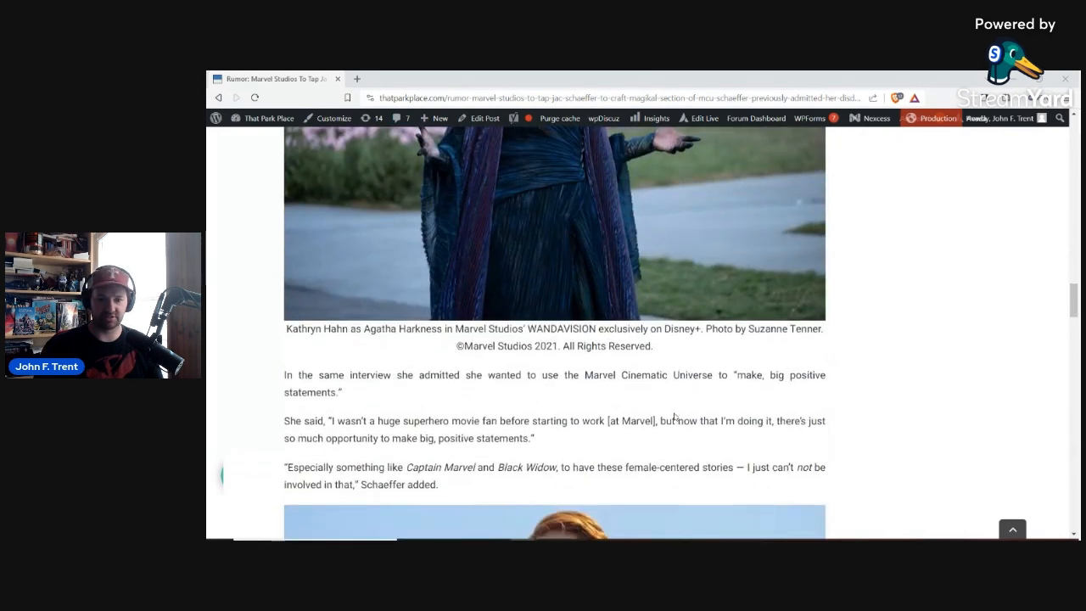
scroll(down, 3)
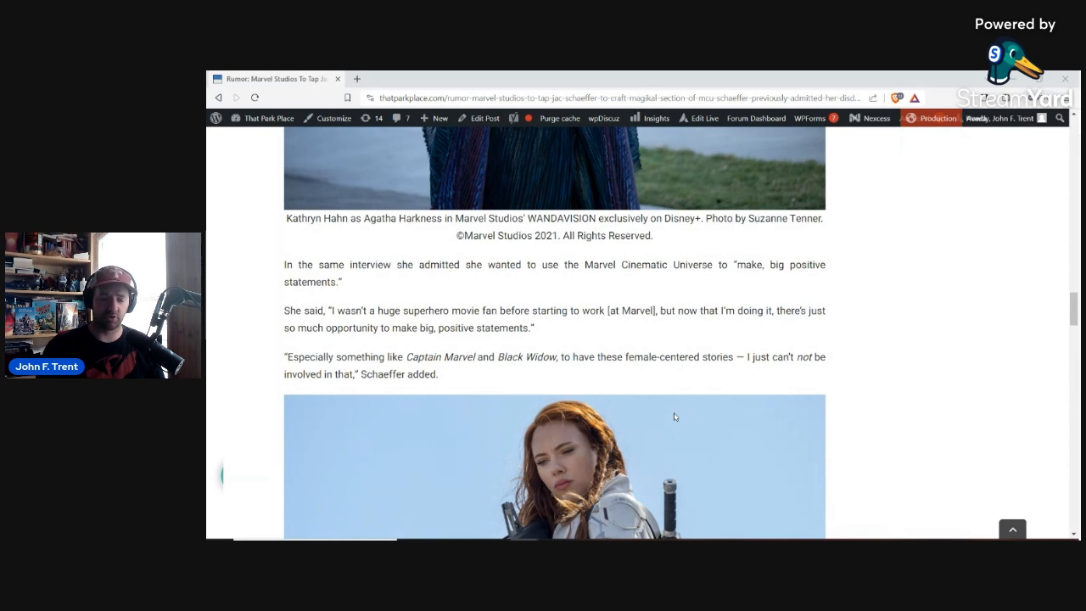
mouse_move(713, 421)
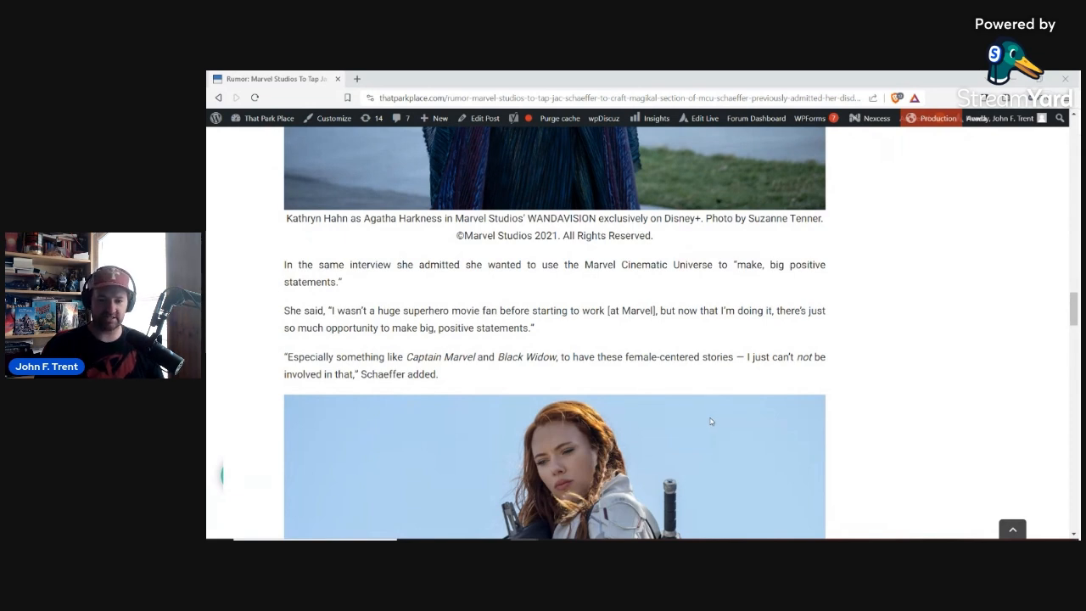
mouse_move(731, 416)
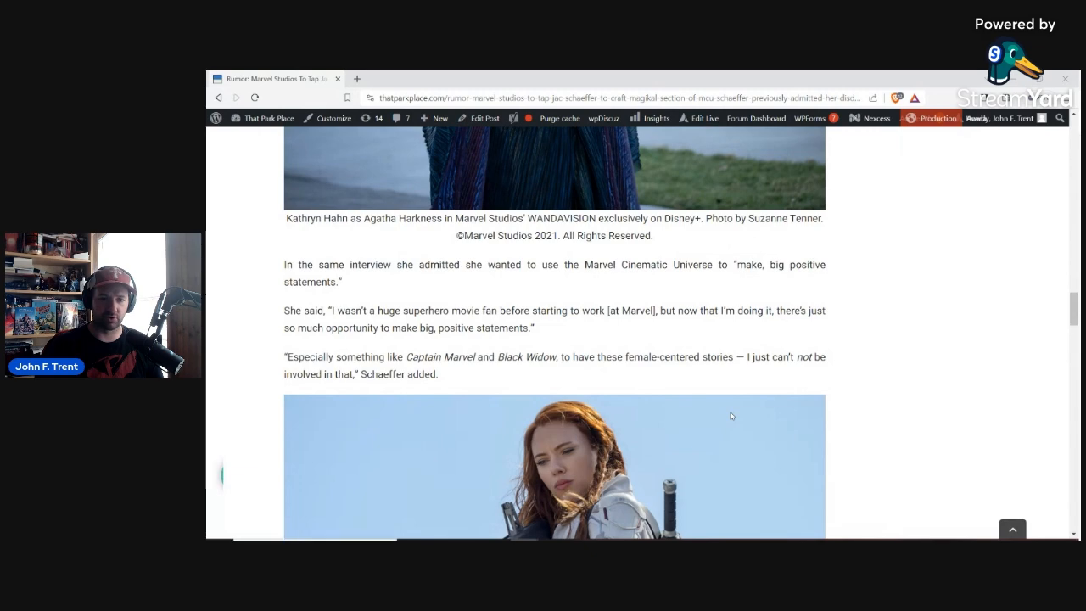
scroll(down, 3)
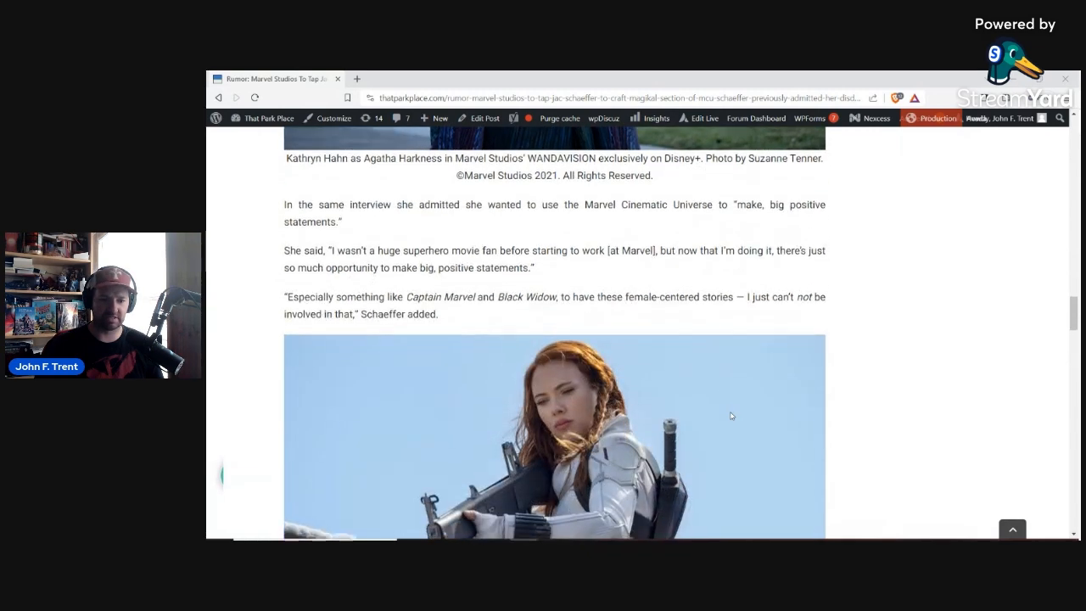
scroll(down, 3)
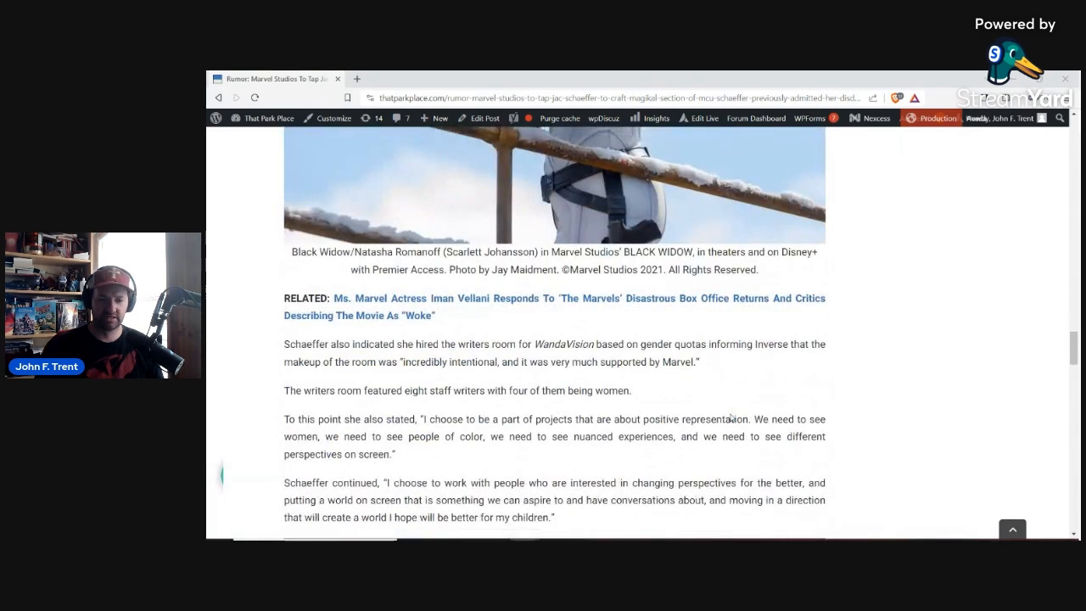
scroll(down, 3)
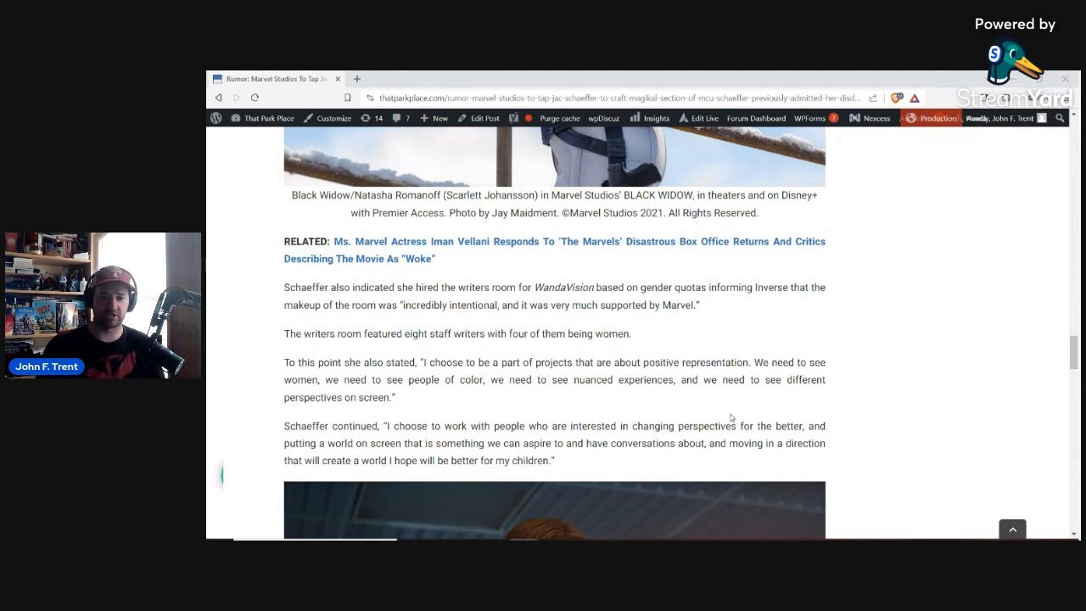
mouse_move(728, 419)
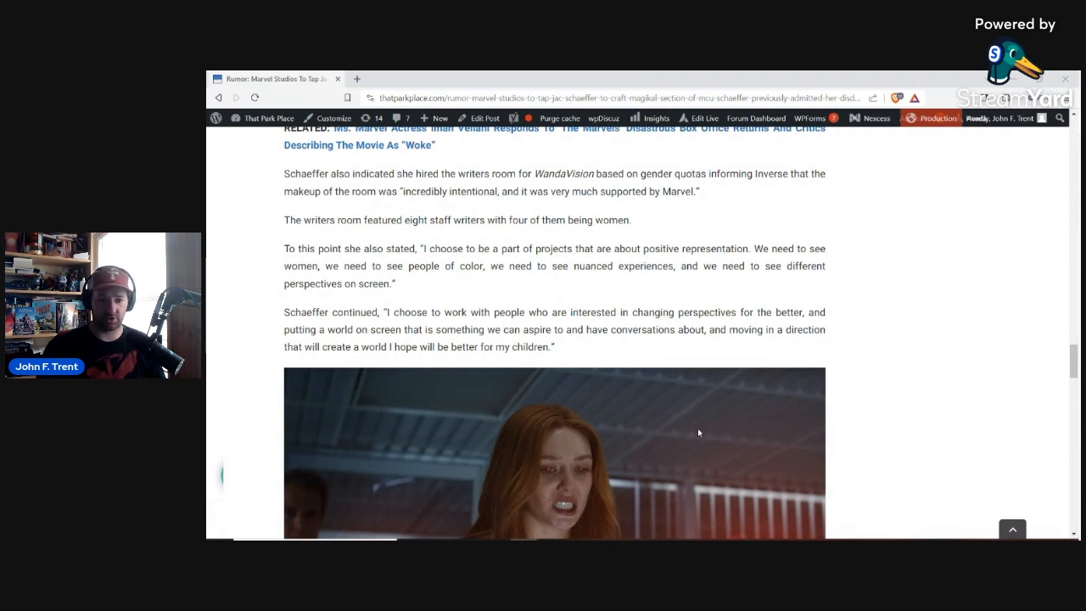
mouse_move(704, 428)
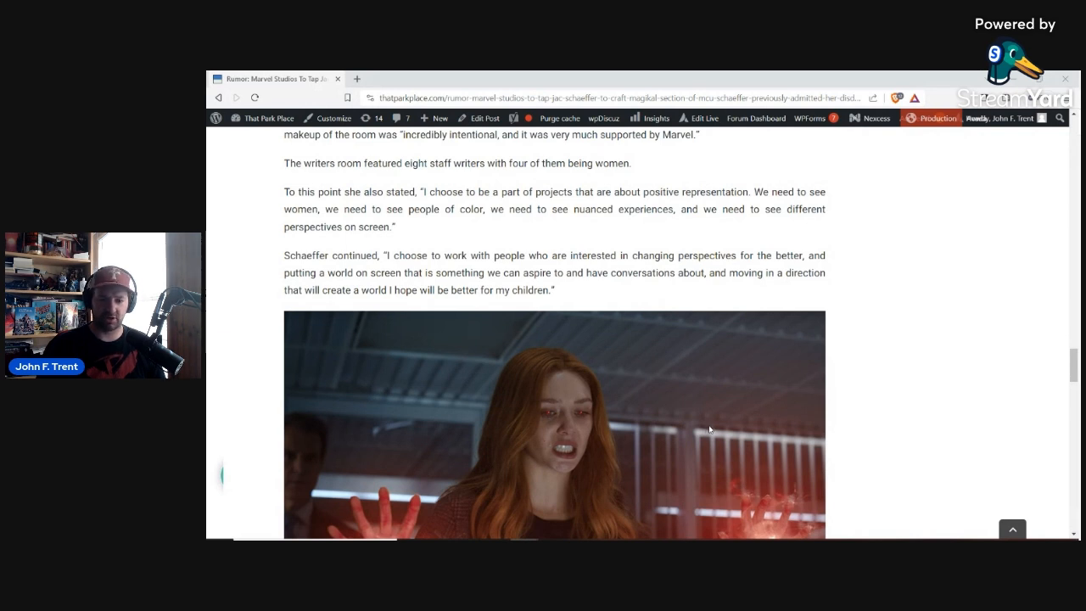
mouse_move(717, 459)
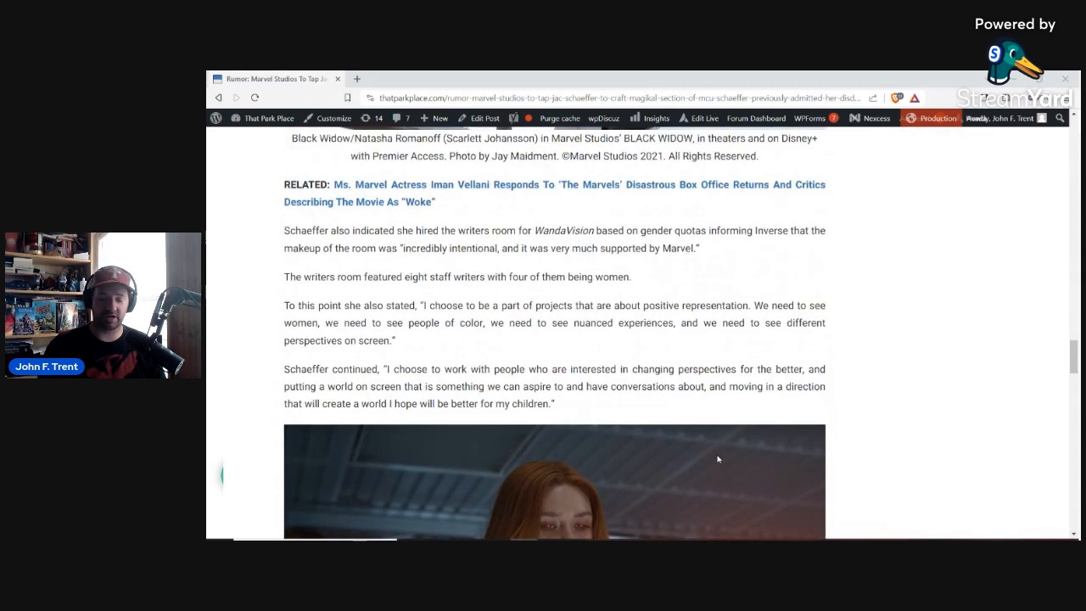
scroll(down, 3)
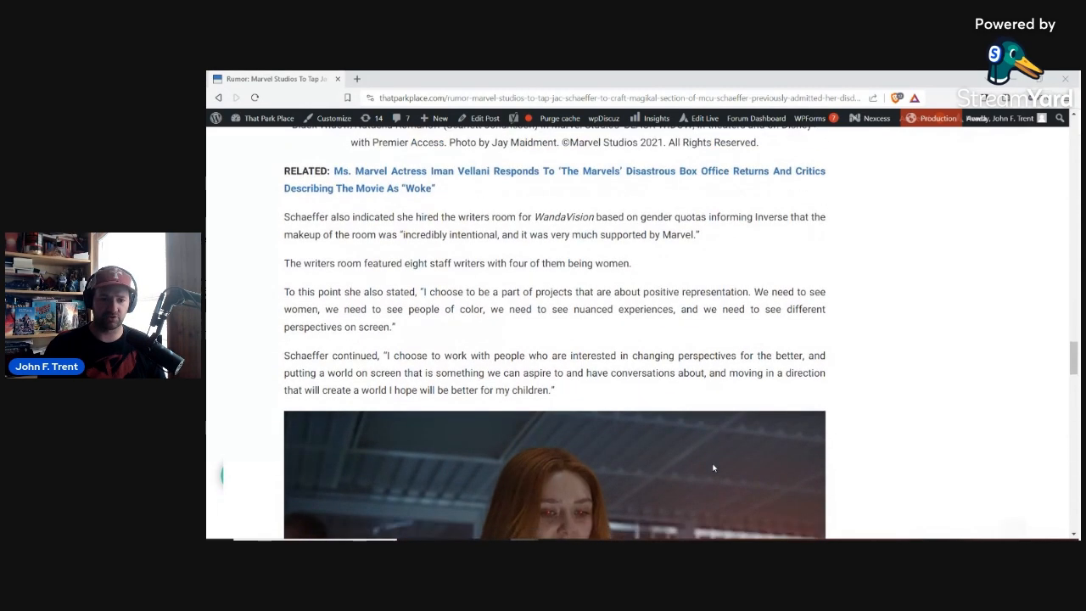
scroll(down, 3)
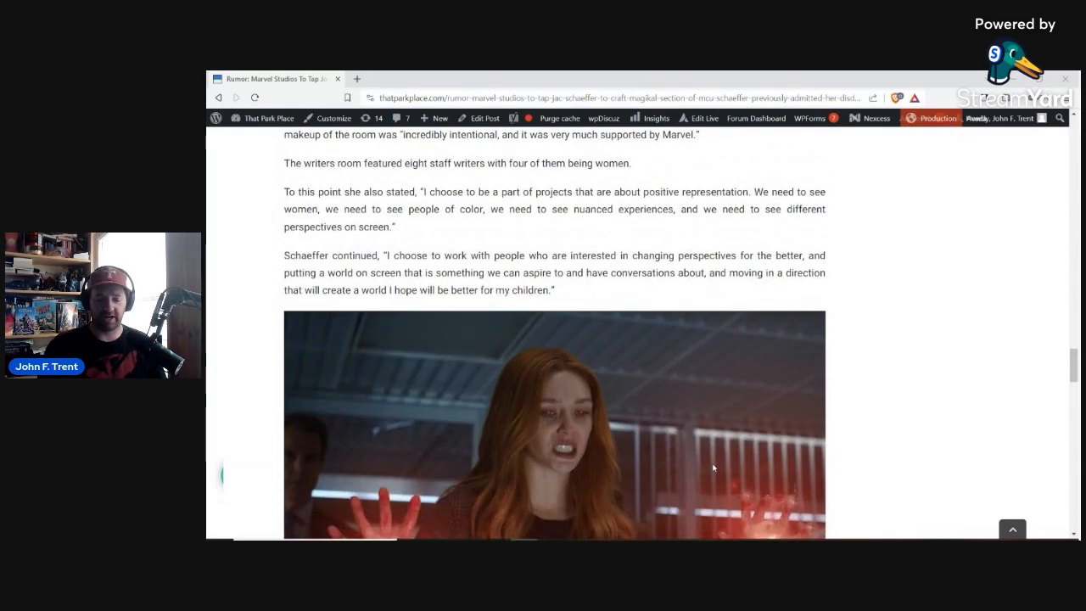
scroll(down, 3)
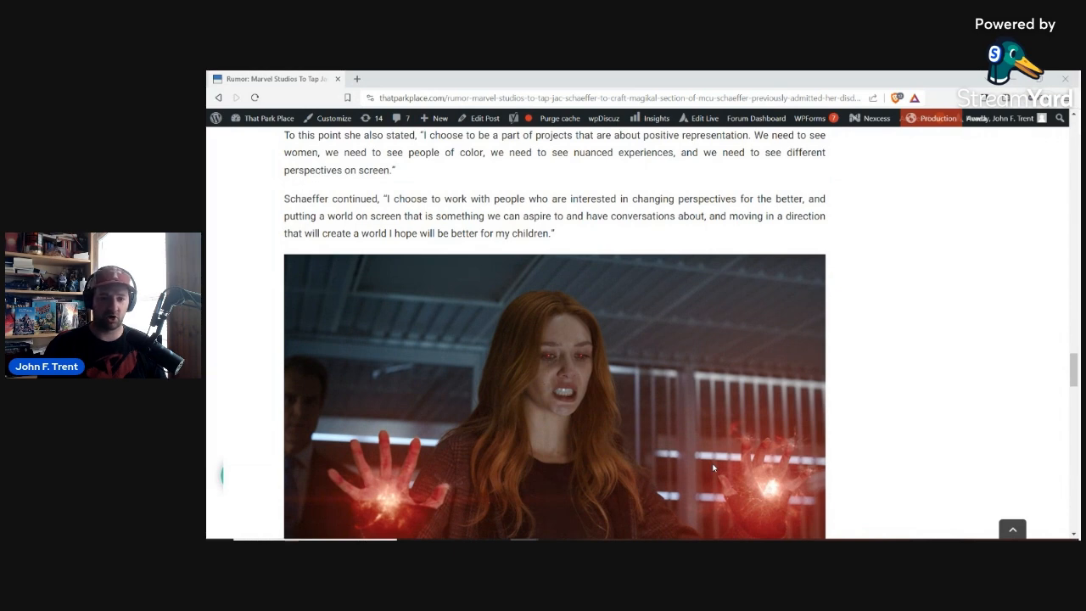
scroll(down, 3)
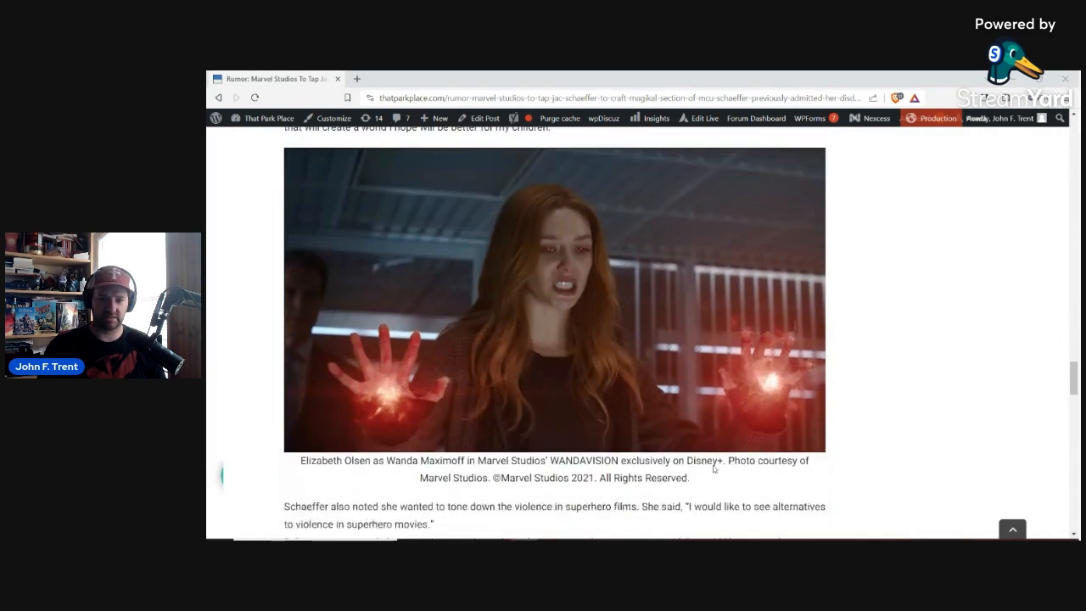
scroll(down, 3)
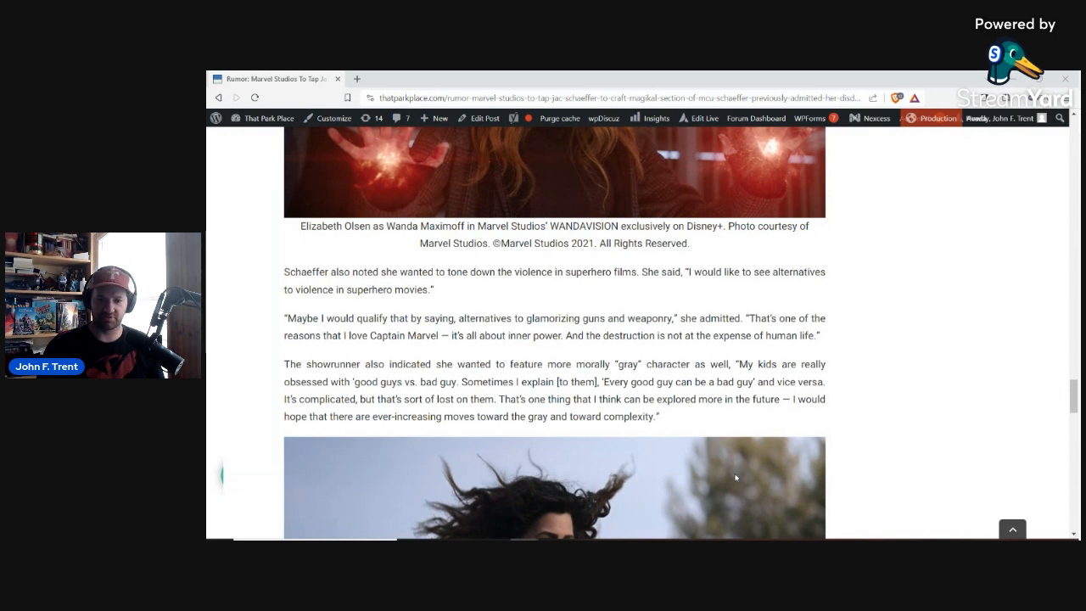
mouse_move(731, 476)
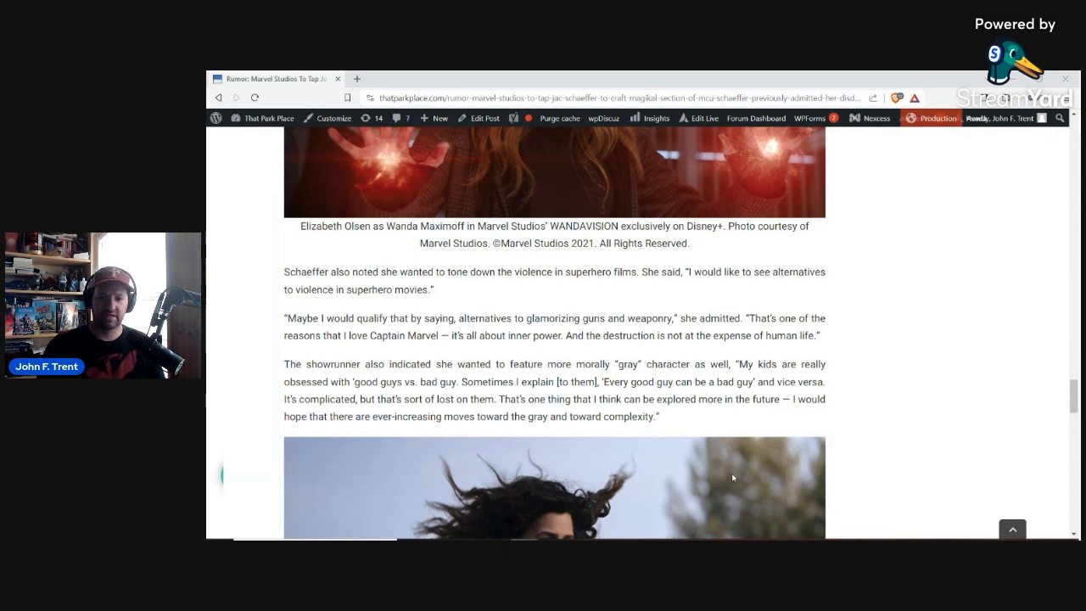
mouse_move(807, 515)
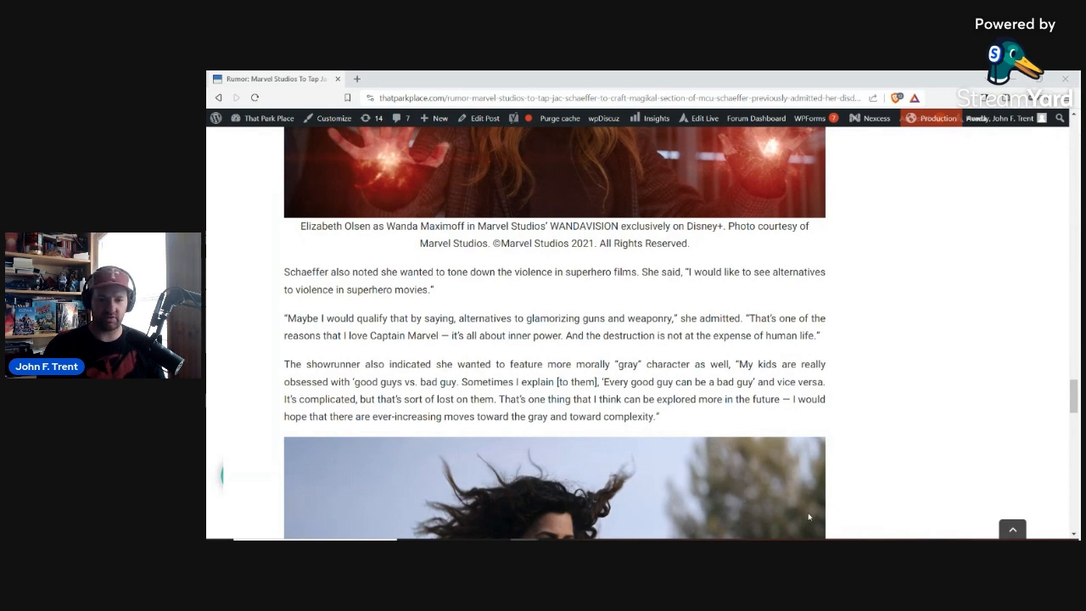
mouse_move(824, 522)
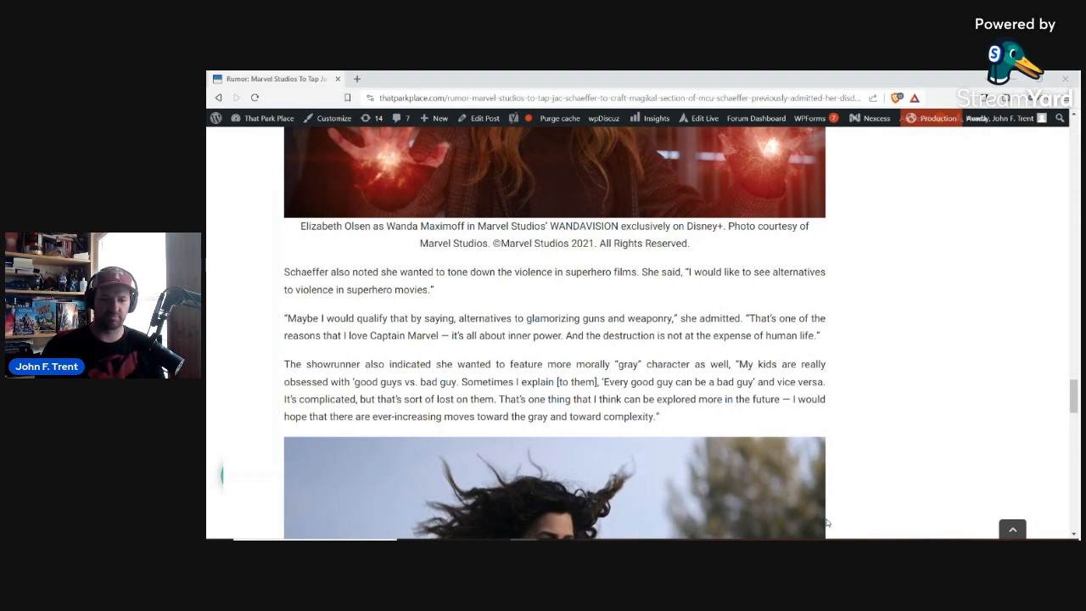
mouse_move(897, 520)
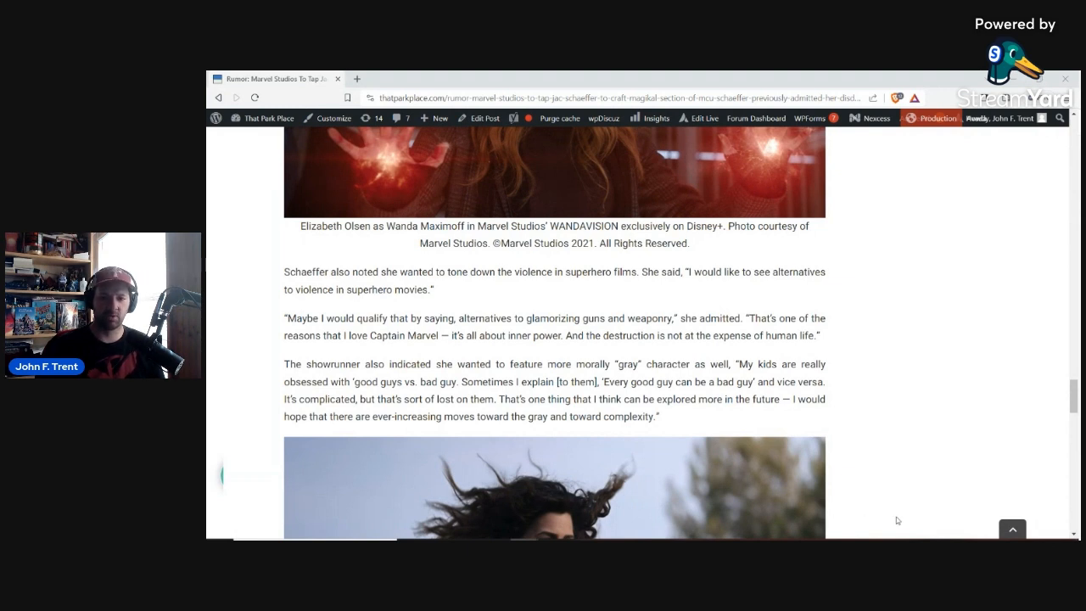
mouse_move(902, 519)
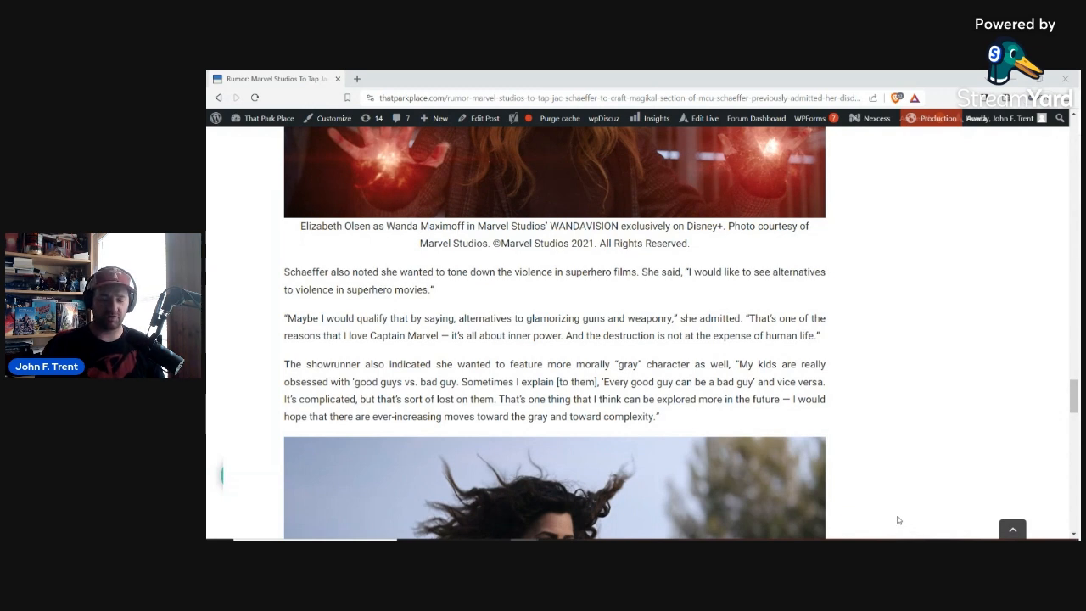
mouse_move(953, 524)
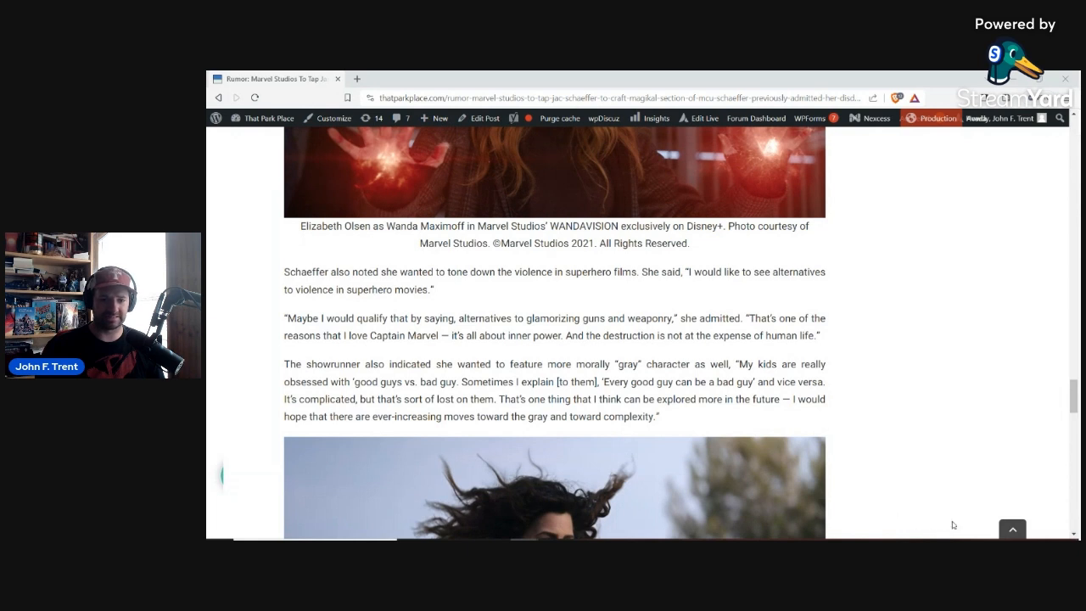
mouse_move(1011, 532)
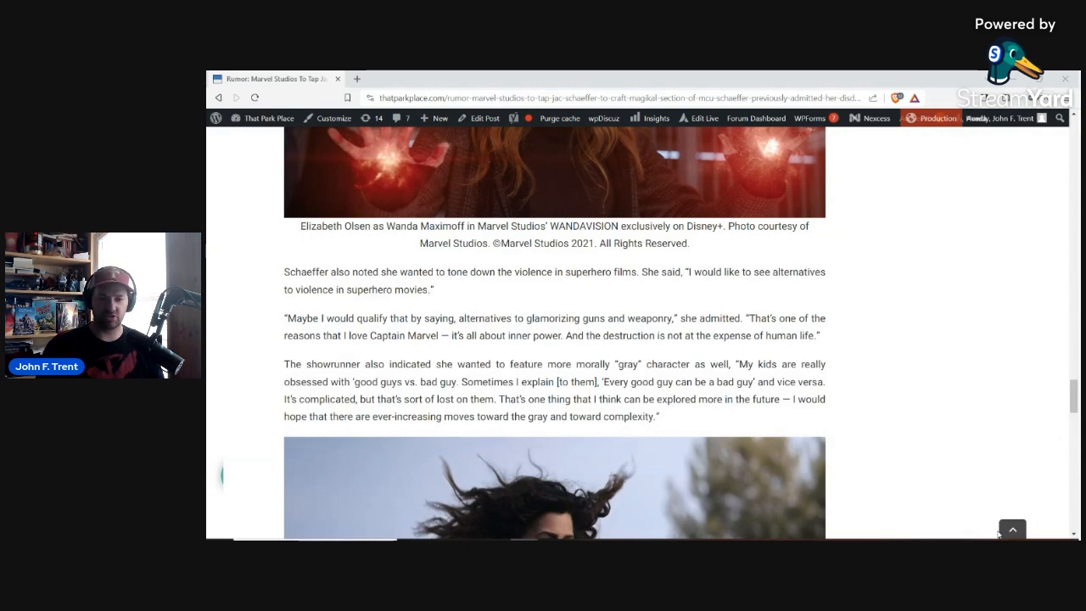
scroll(down, 3)
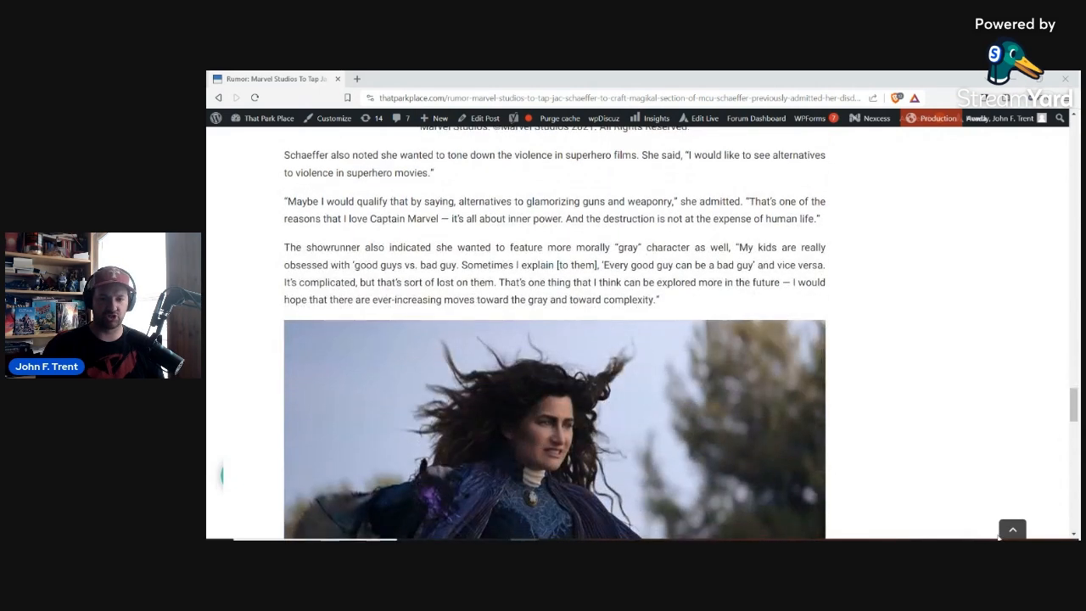
scroll(down, 3)
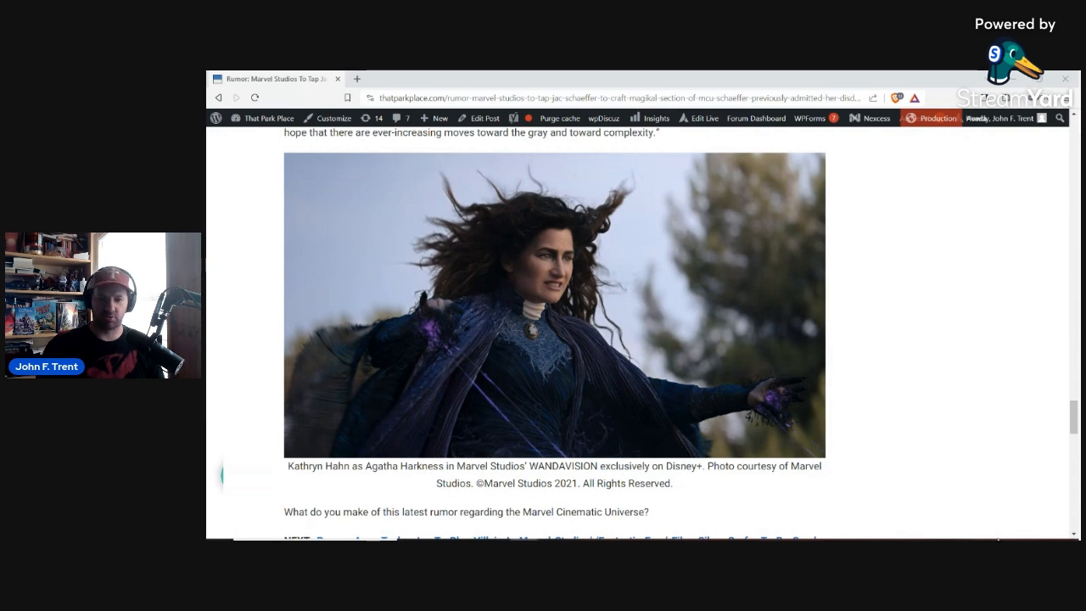
scroll(up, 3)
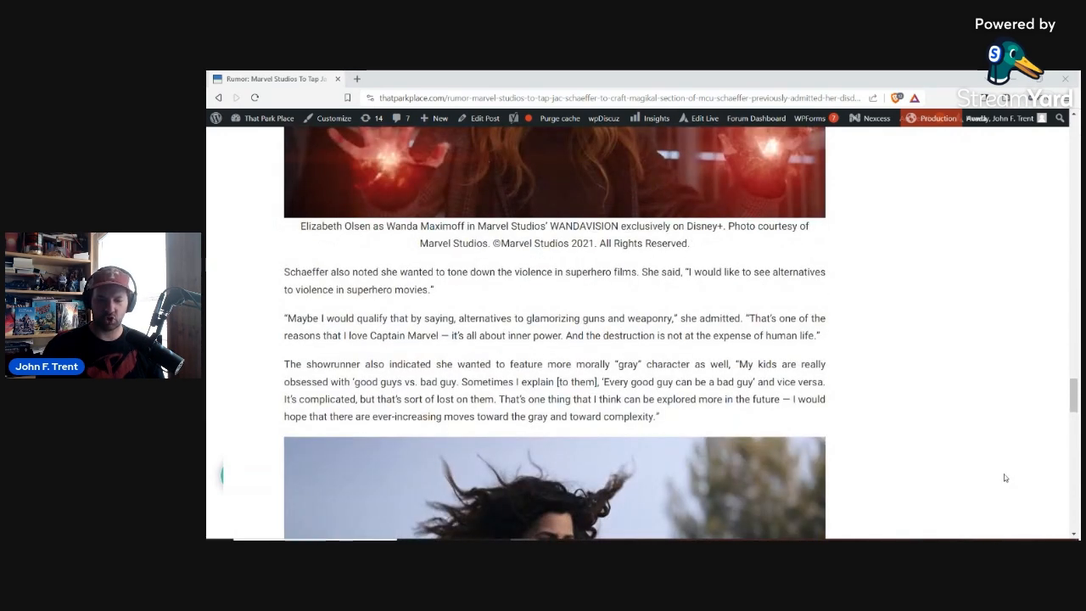
scroll(down, 3)
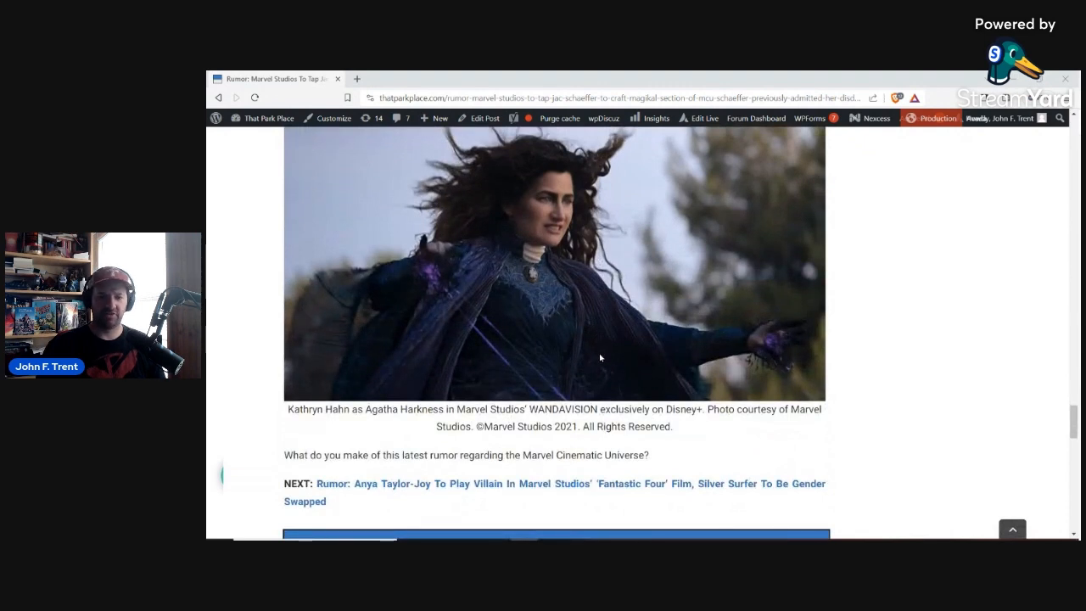
scroll(up, 3)
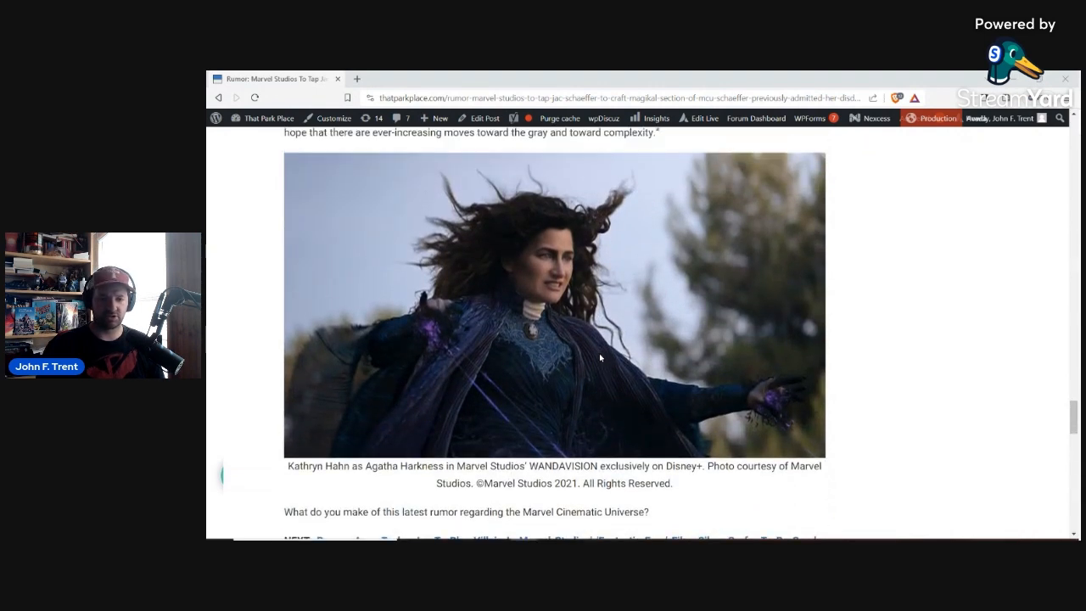